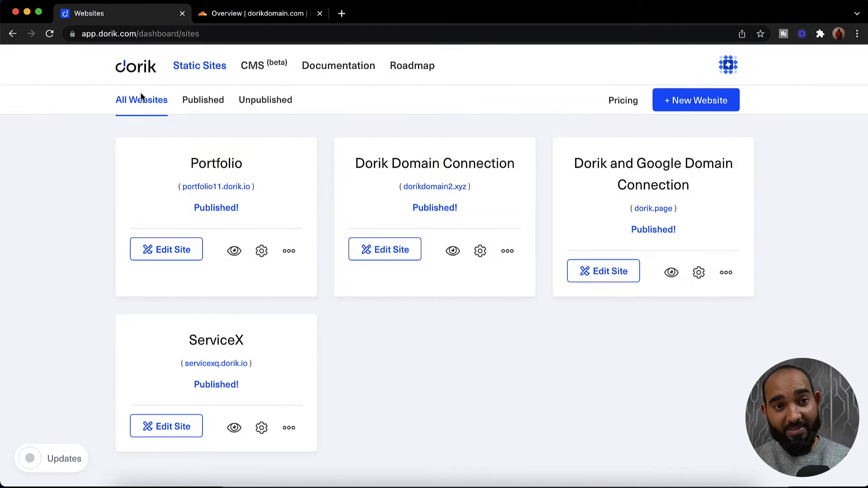
pyautogui.moveTo(94, 216)
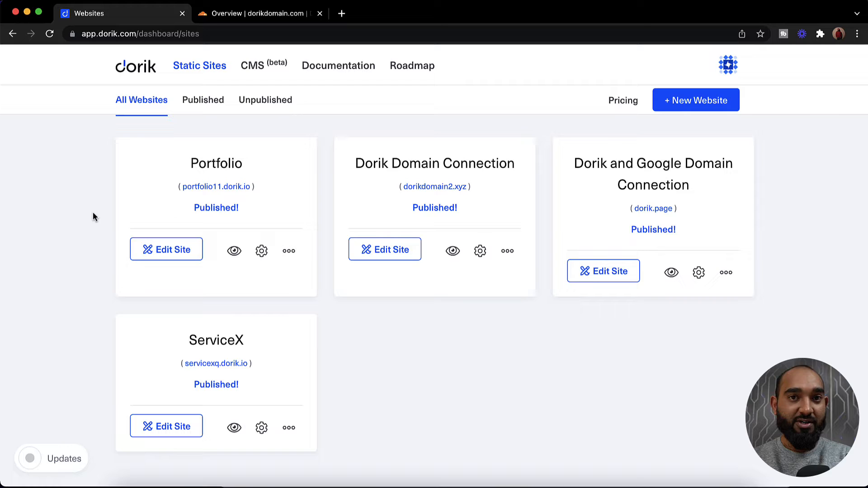
pyautogui.moveTo(299, 338)
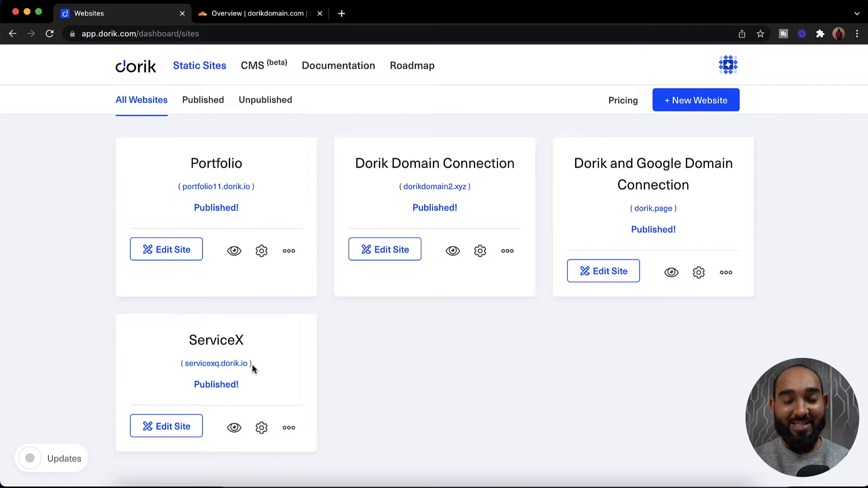
pyautogui.moveTo(321, 368)
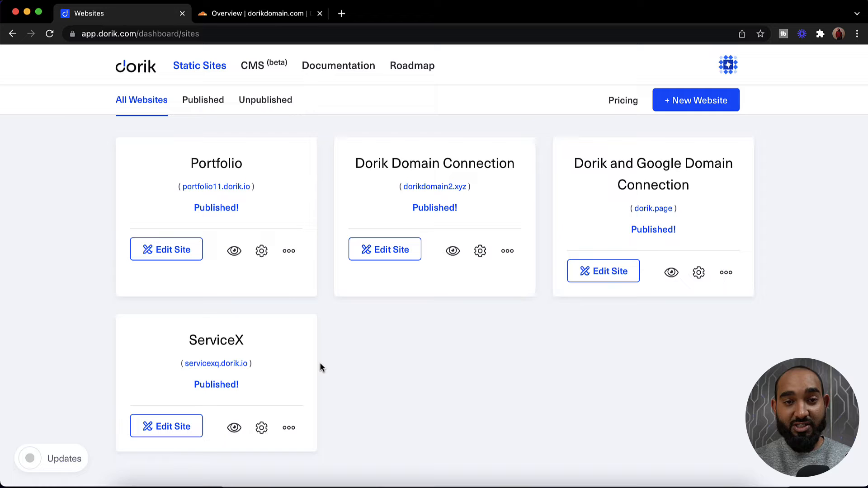
pyautogui.moveTo(262, 428)
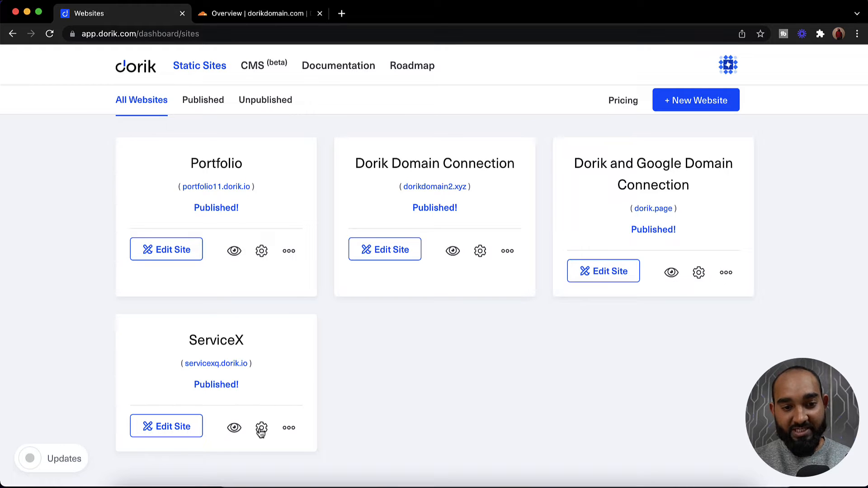
# Open ServiceX settings, choose Custom Domain (without WWW) and focus the domain field
pyautogui.click(262, 429)
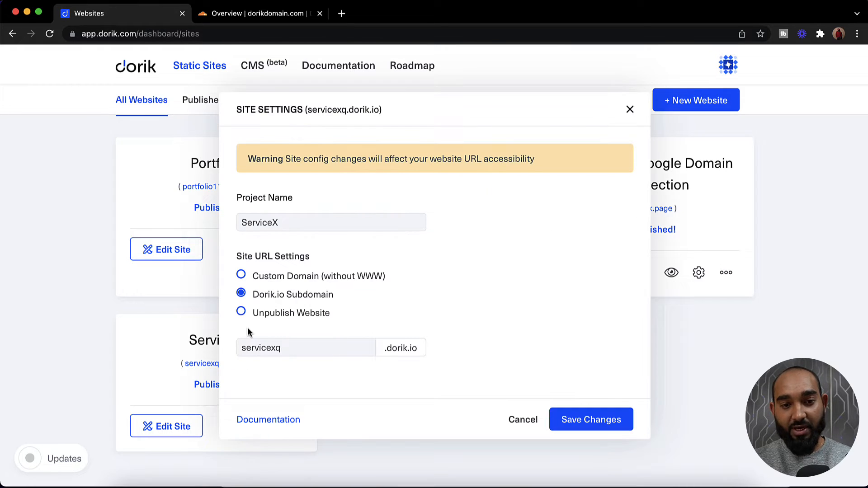
pyautogui.click(241, 276)
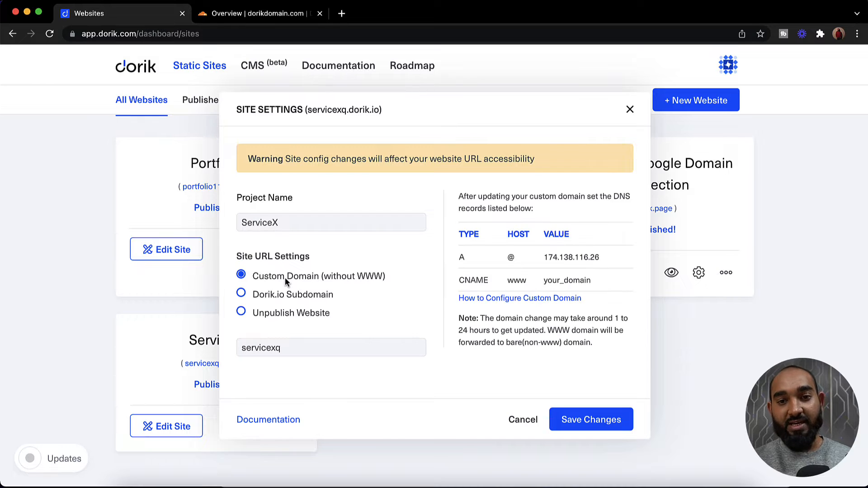
pyautogui.moveTo(461, 259)
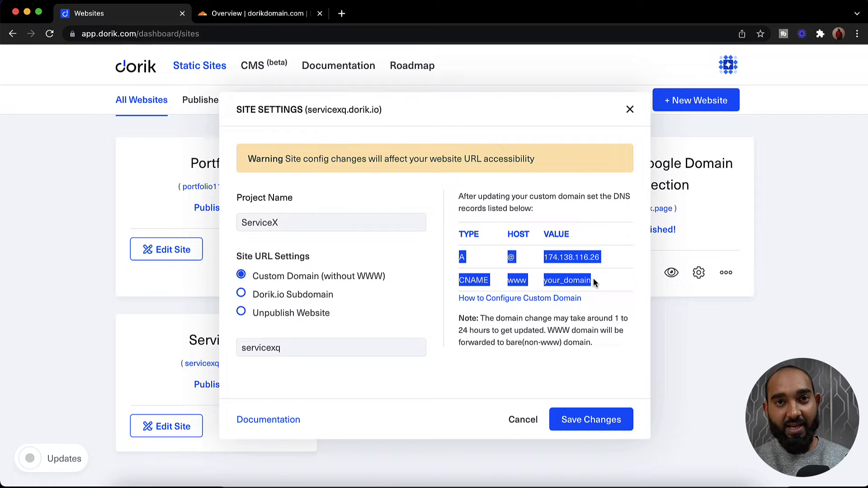
pyautogui.click(331, 348)
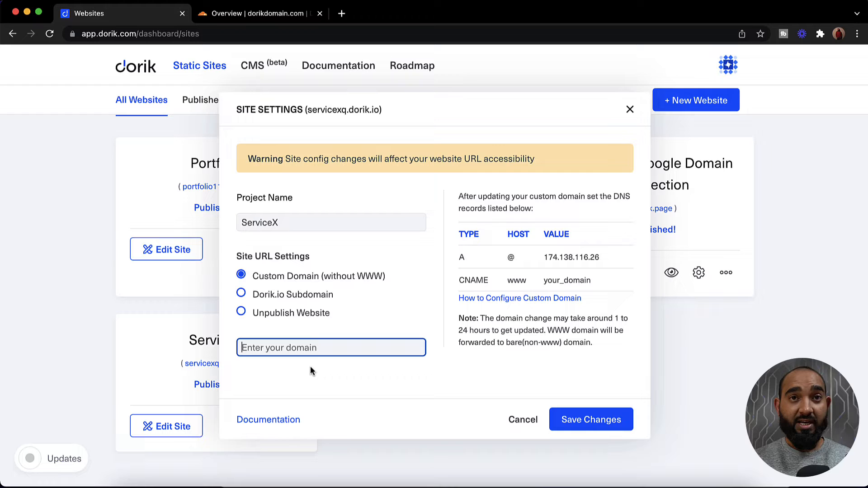
pyautogui.moveTo(271, 136)
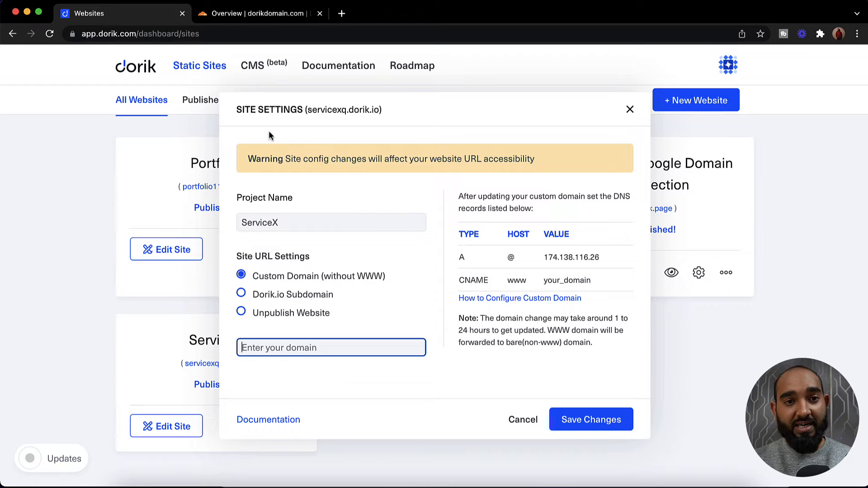
# Switch to the Cloudflare dashboard showing the dorikdomain.com Overview page
pyautogui.click(261, 13)
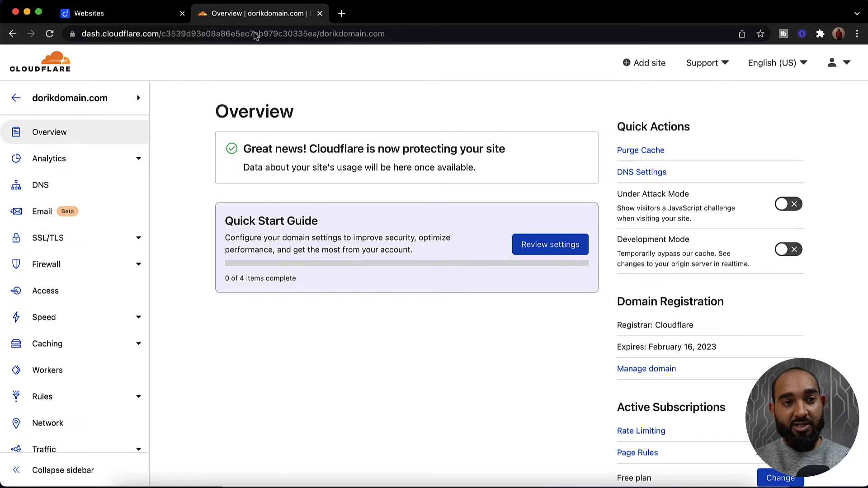
pyautogui.moveTo(69, 98)
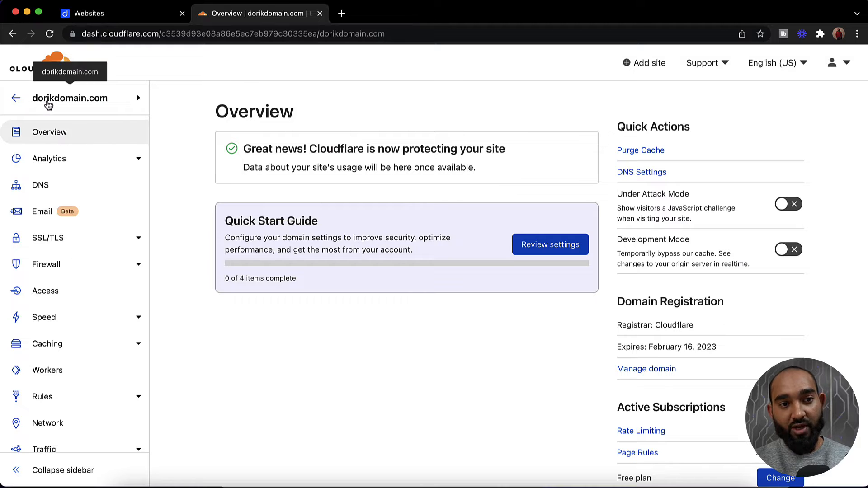
pyautogui.moveTo(163, 101)
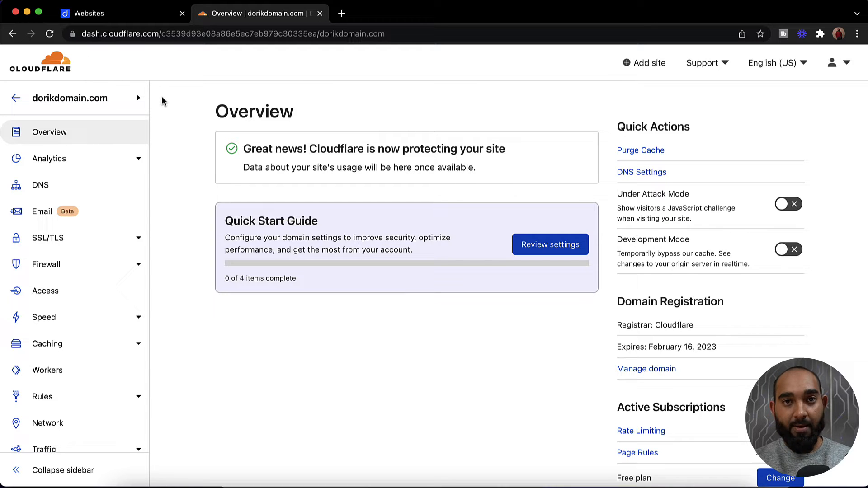
pyautogui.moveTo(173, 174)
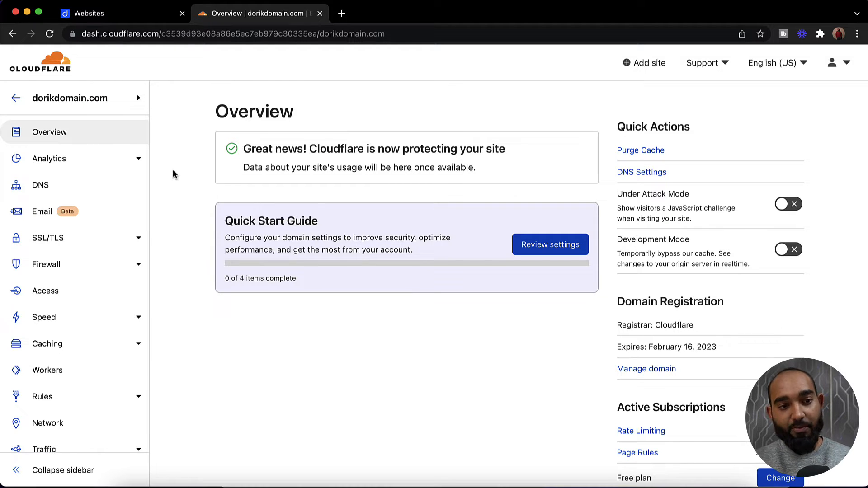
pyautogui.moveTo(46, 238)
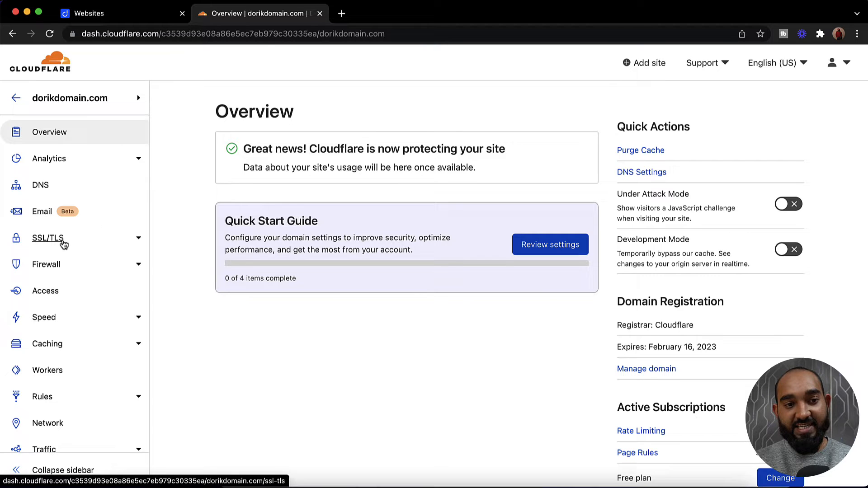
# Open SSL/TLS for dorikdomain.com and confirm Full (strict) encryption is selected
pyautogui.click(46, 237)
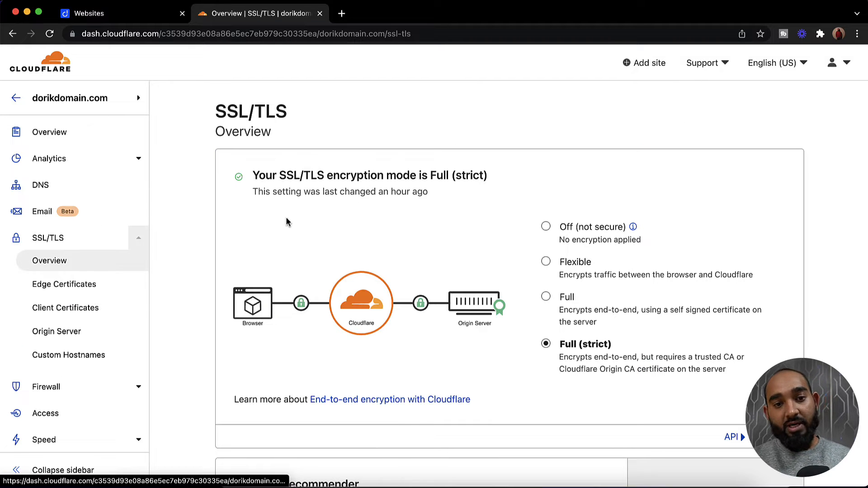
pyautogui.moveTo(330, 177)
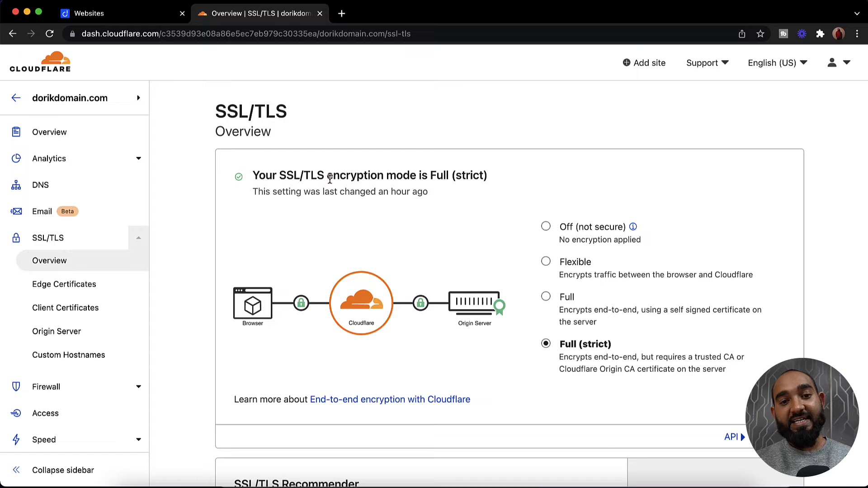
pyautogui.moveTo(670, 311)
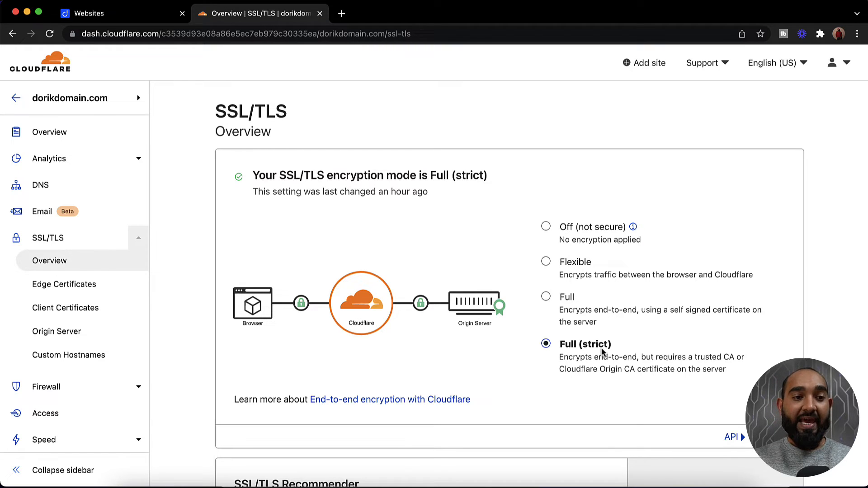
pyautogui.moveTo(284, 253)
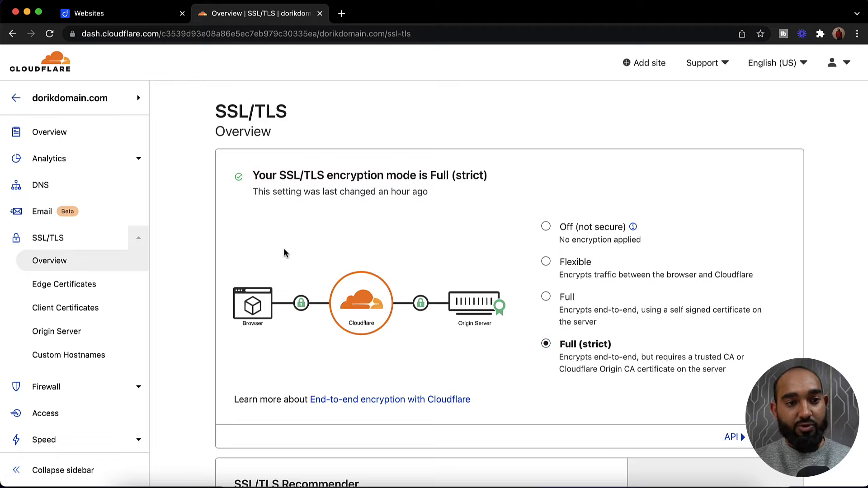
# Open the DNS page for dorikdomain.com and scroll to the empty records table
pyautogui.click(40, 185)
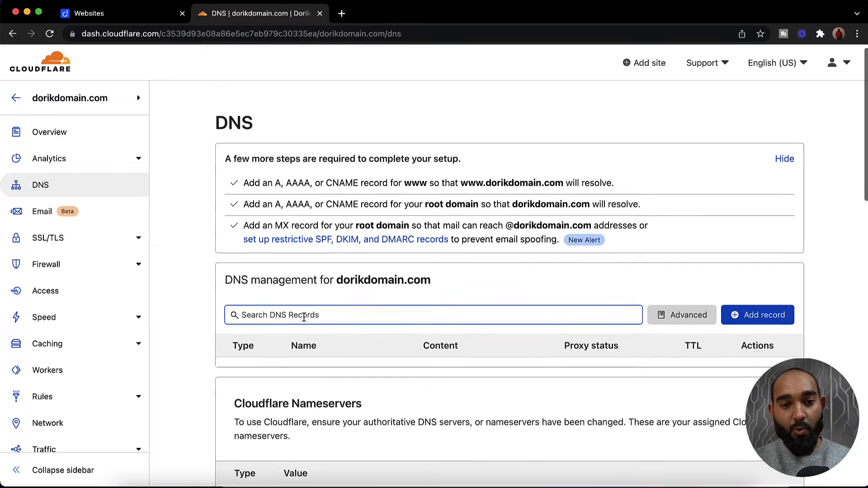
pyautogui.scroll(-3)
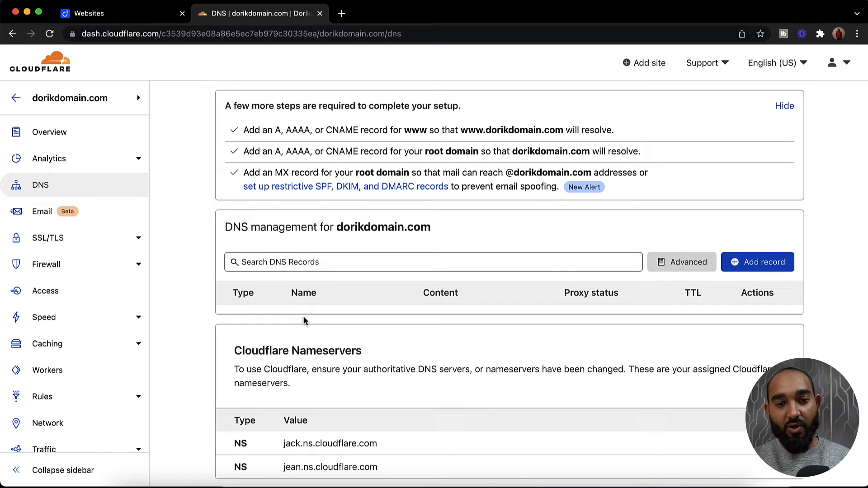
pyautogui.moveTo(536, 353)
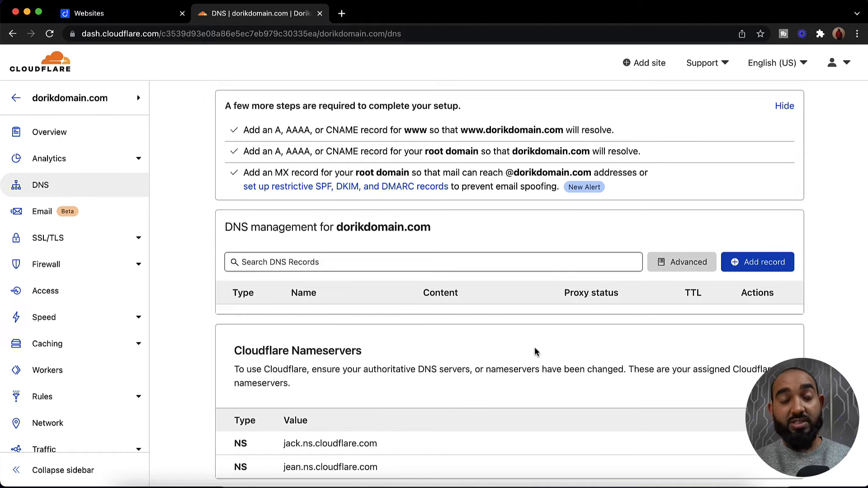
pyautogui.moveTo(423, 338)
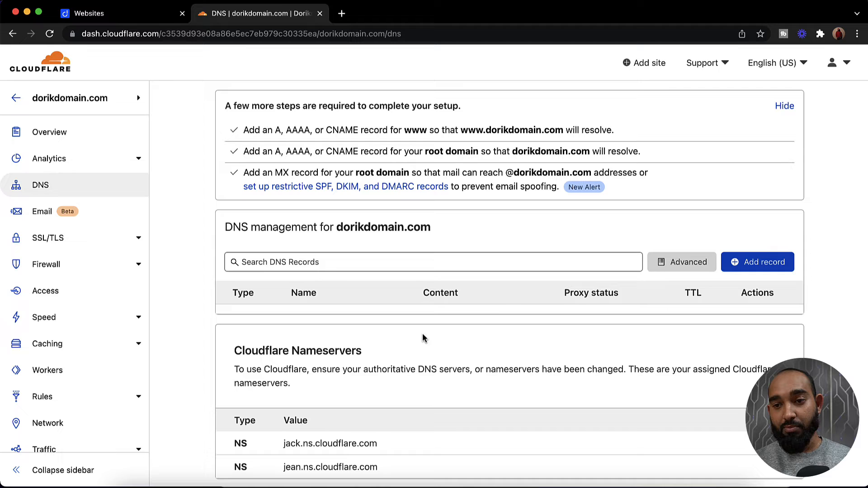
# Start a new DNS record with proxy status set to DNS only
pyautogui.click(758, 262)
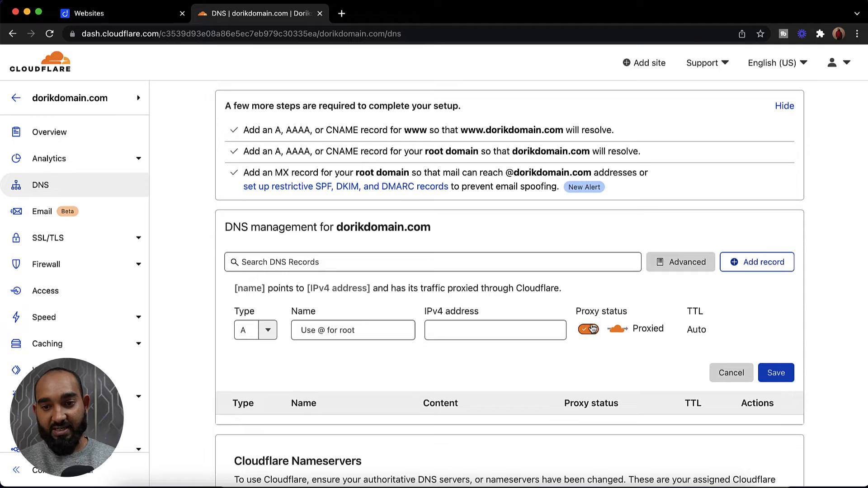
pyautogui.click(588, 328)
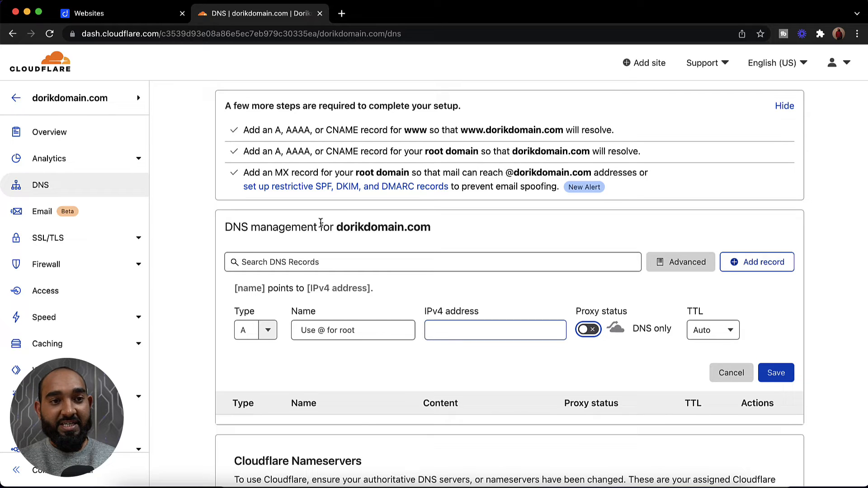
pyautogui.click(111, 12)
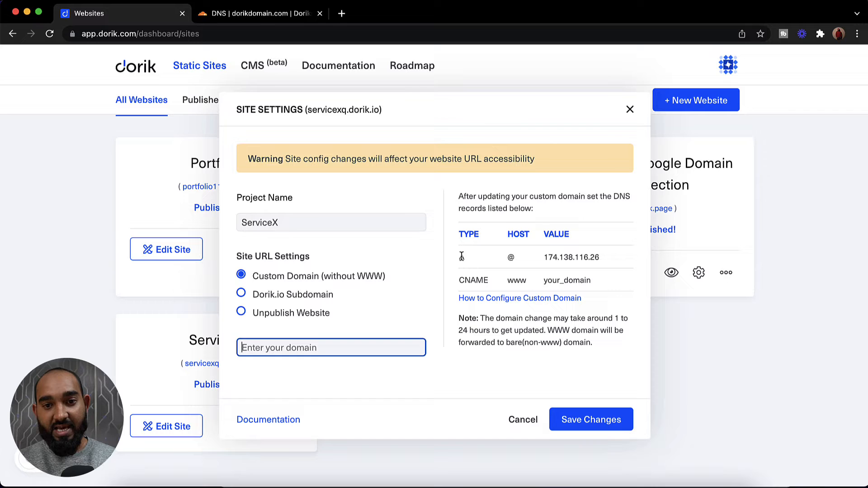
pyautogui.moveTo(510, 257)
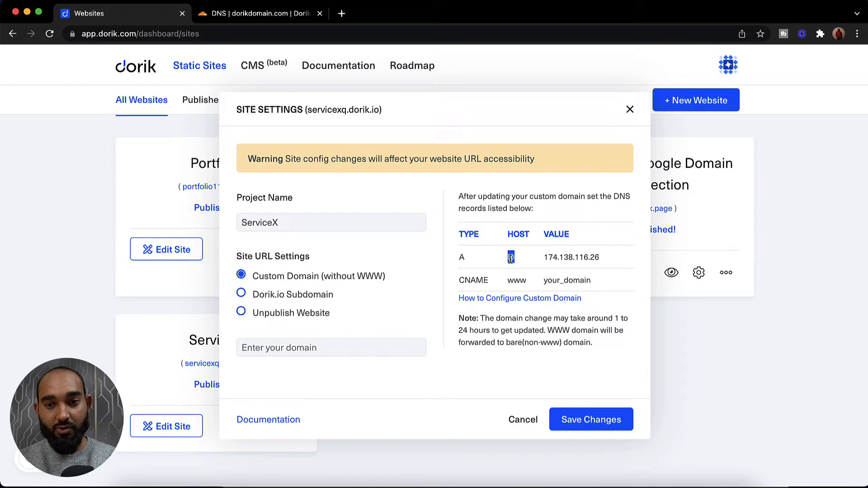
# Copy the A record IP 174.138.116.26 from Dorik's ServiceX settings
pyautogui.doubleClick(571, 257)
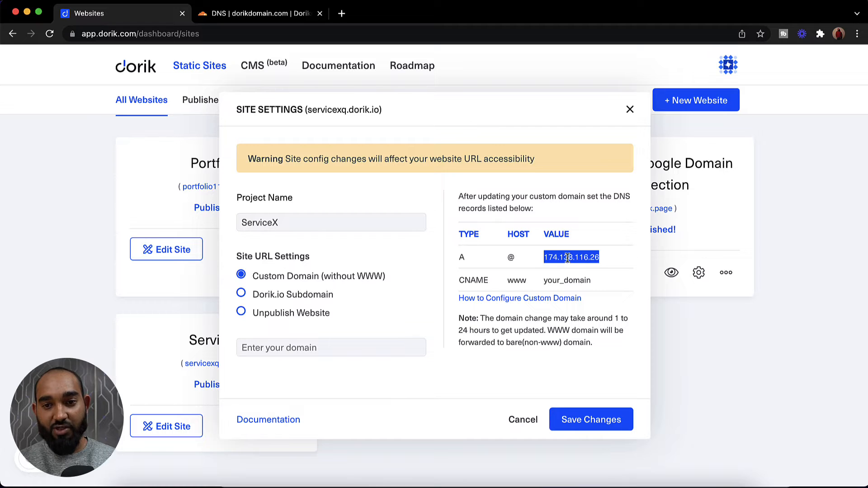
pyautogui.moveTo(550, 277)
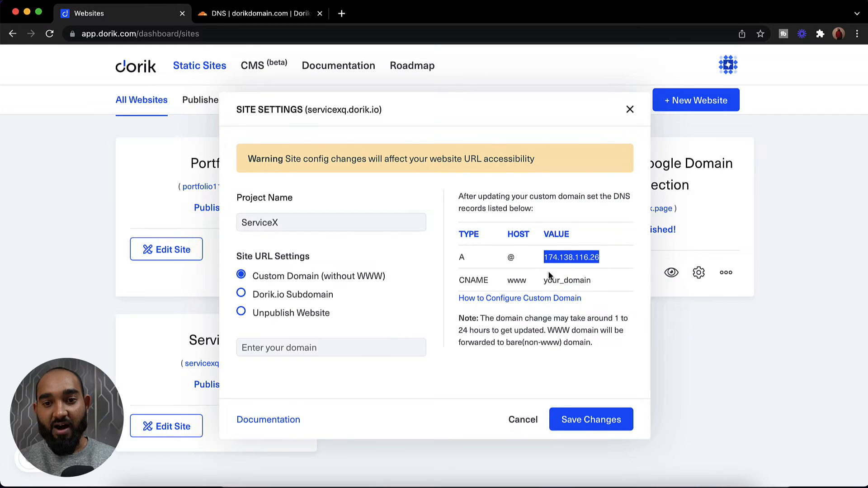
pyautogui.click(261, 13)
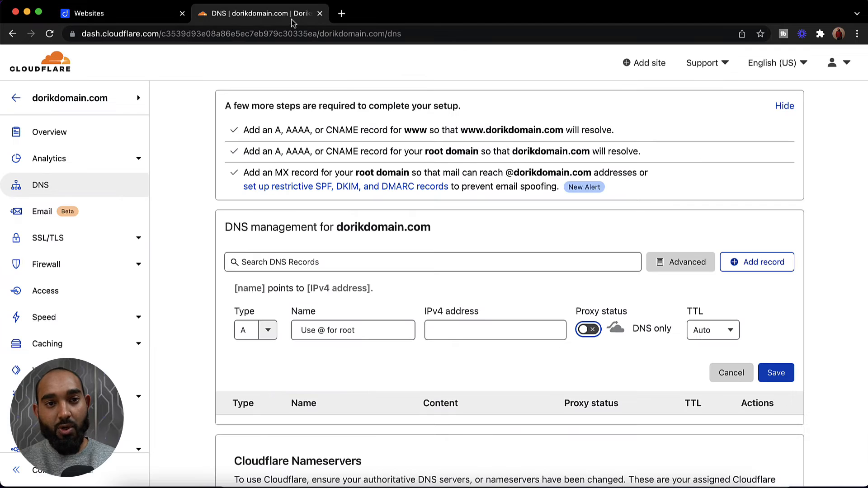
pyautogui.moveTo(280, 331)
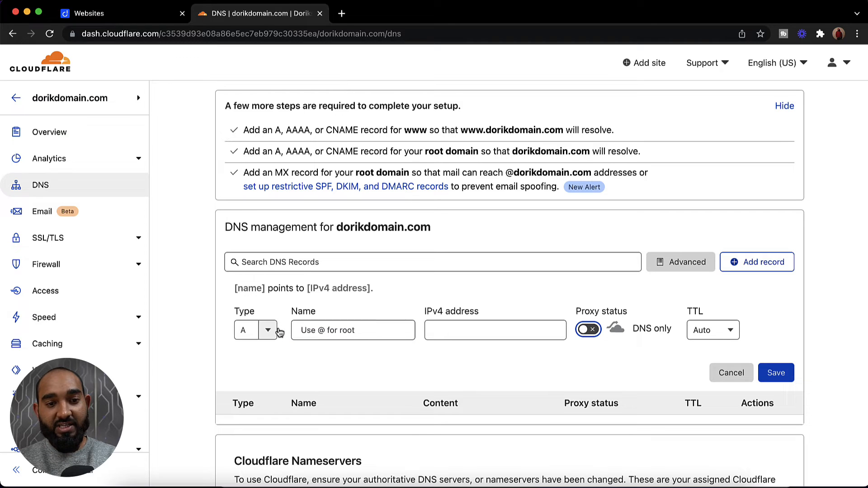
# Save an A record named @ pointing to 174.138.116.26, DNS only
pyautogui.click(249, 330)
pyautogui.write('@')
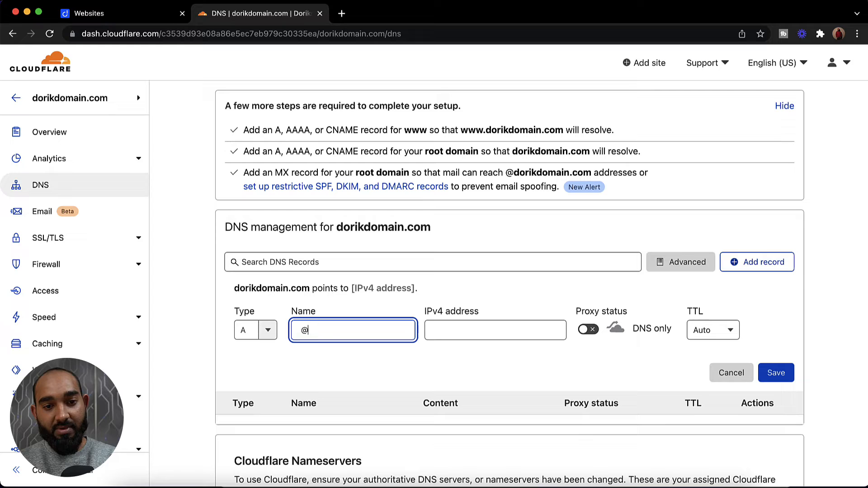
pyautogui.click(495, 331)
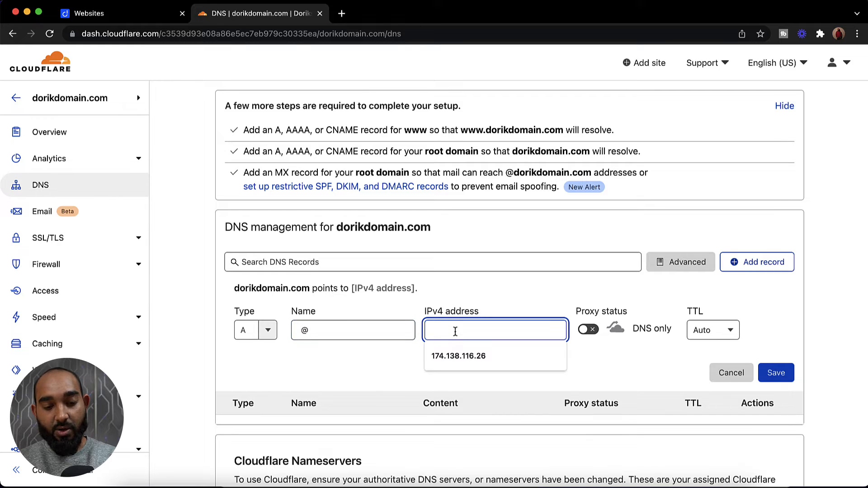
pyautogui.click(459, 356)
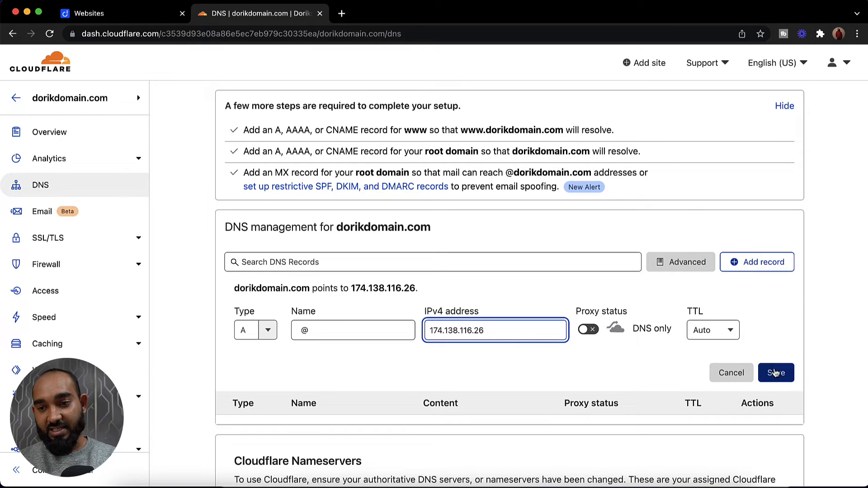
pyautogui.click(776, 373)
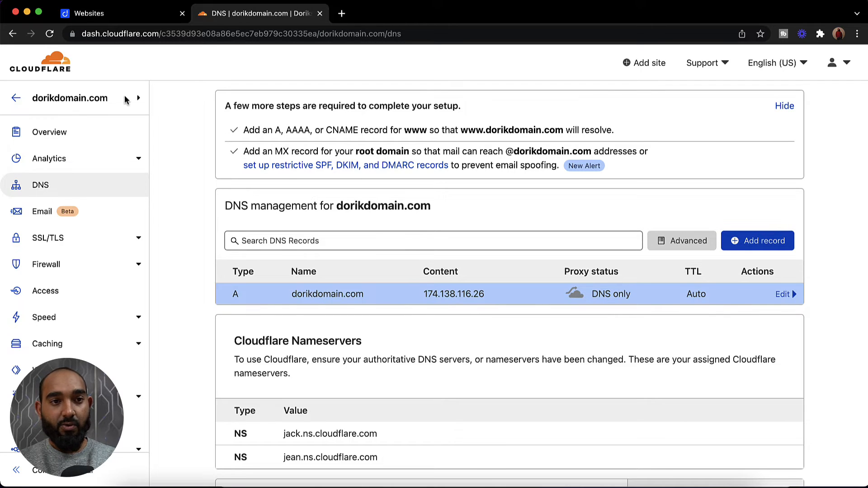
pyautogui.click(110, 13)
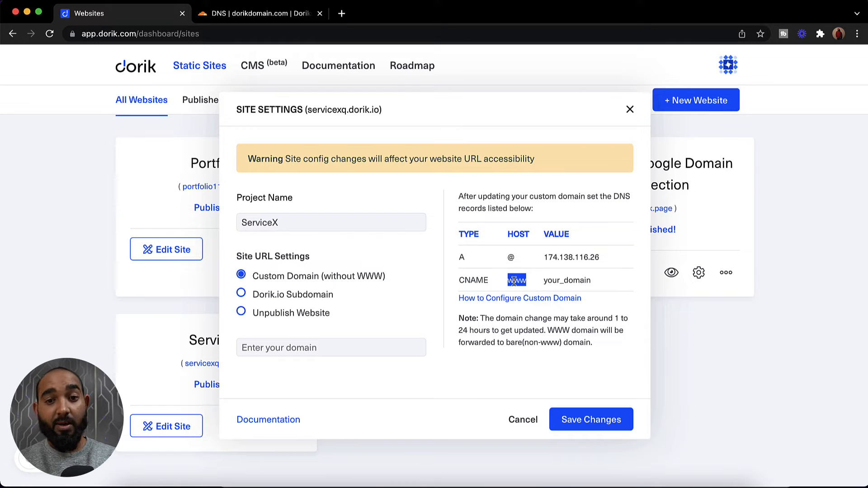
# Grab the CNAME host 'www' from Dorik's ServiceX settings
pyautogui.doubleClick(567, 279)
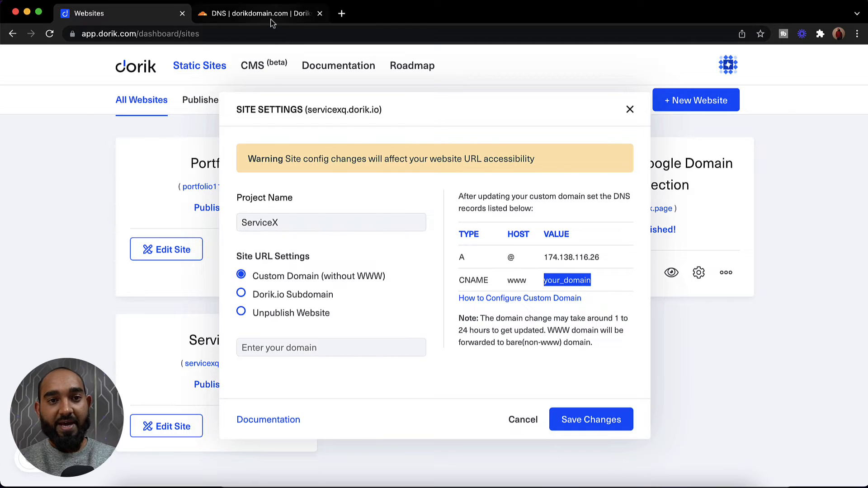
pyautogui.click(261, 12)
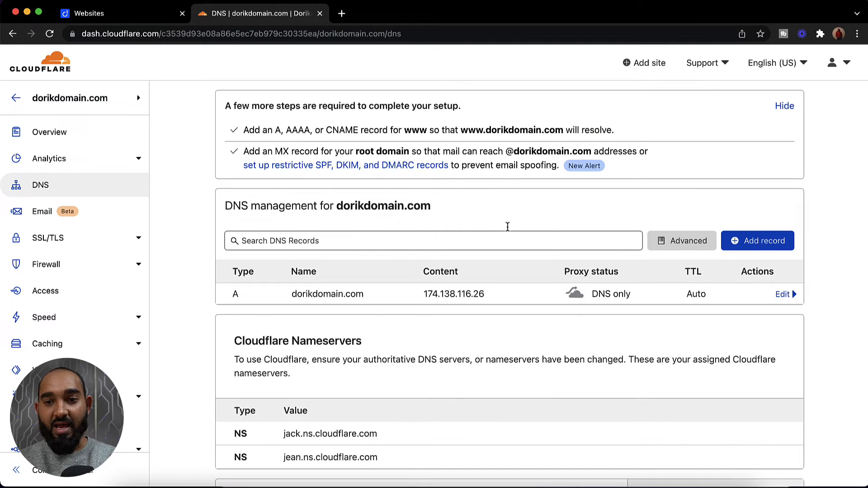
pyautogui.moveTo(757, 241)
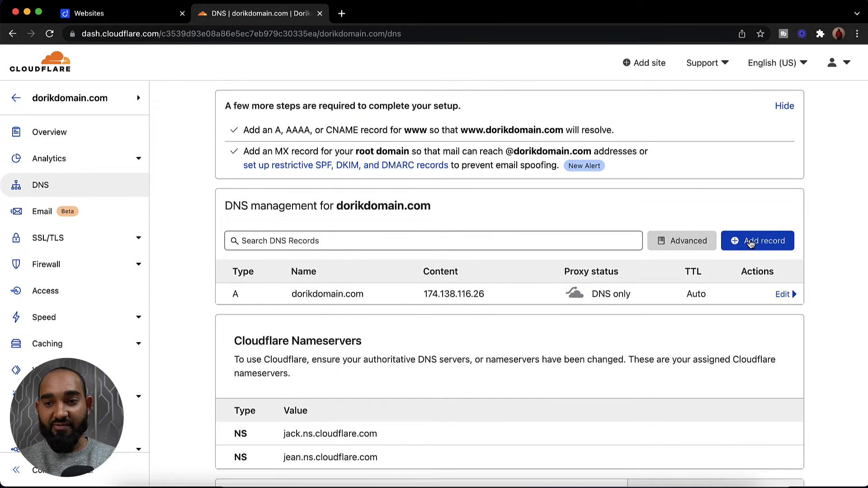
# Add a DNS-only CNAME record 'www' targeting dorikdomain.com
pyautogui.click(758, 240)
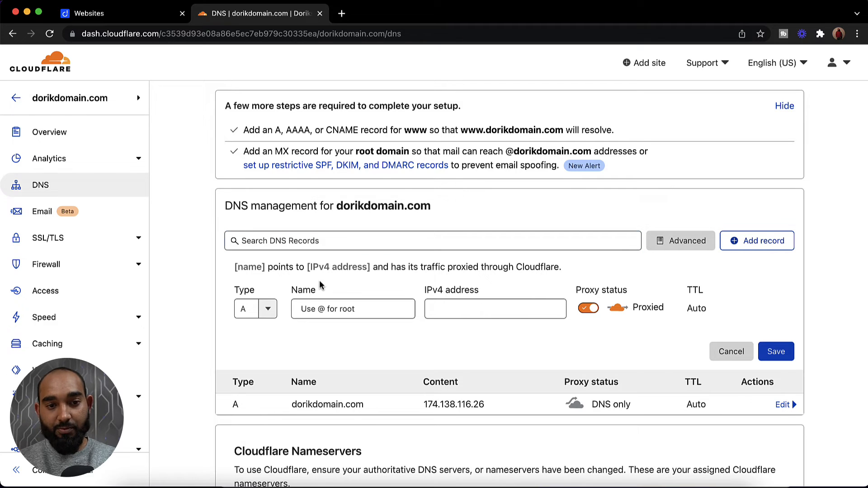
pyautogui.click(246, 309)
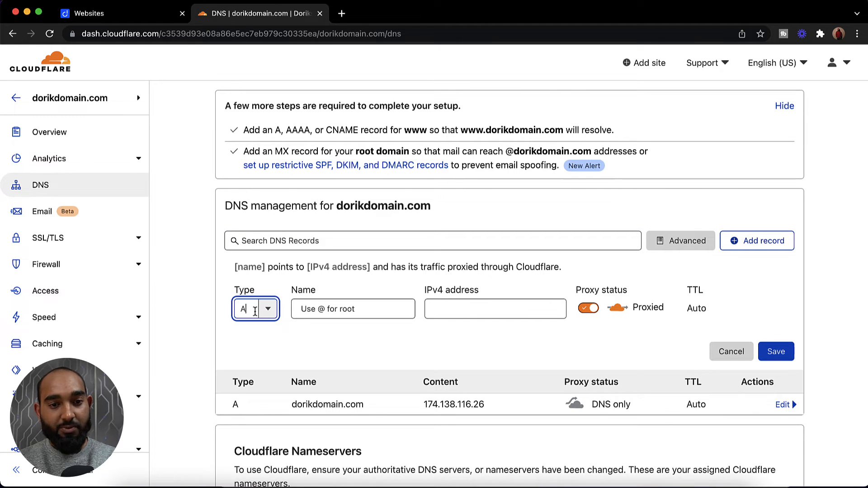
pyautogui.click(255, 309)
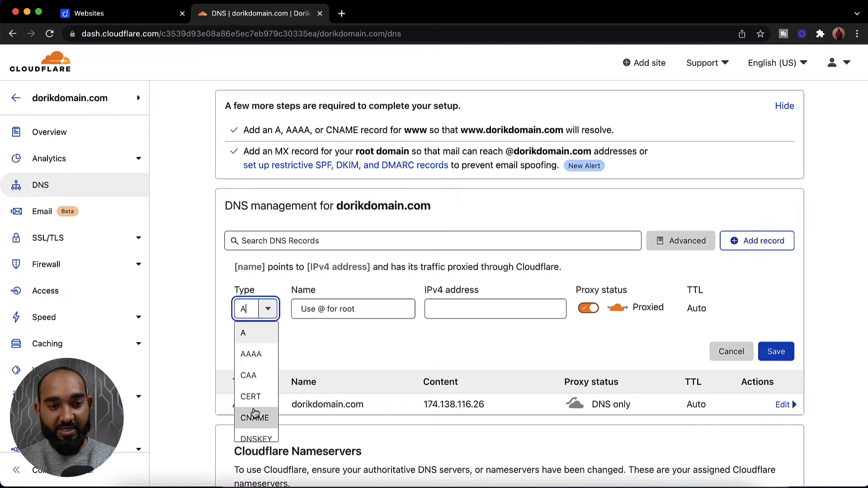
pyautogui.click(254, 418)
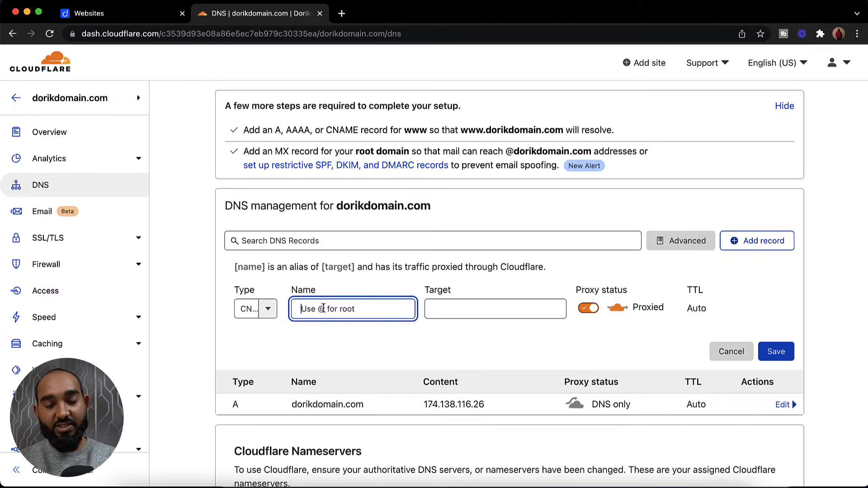
pyautogui.write('www')
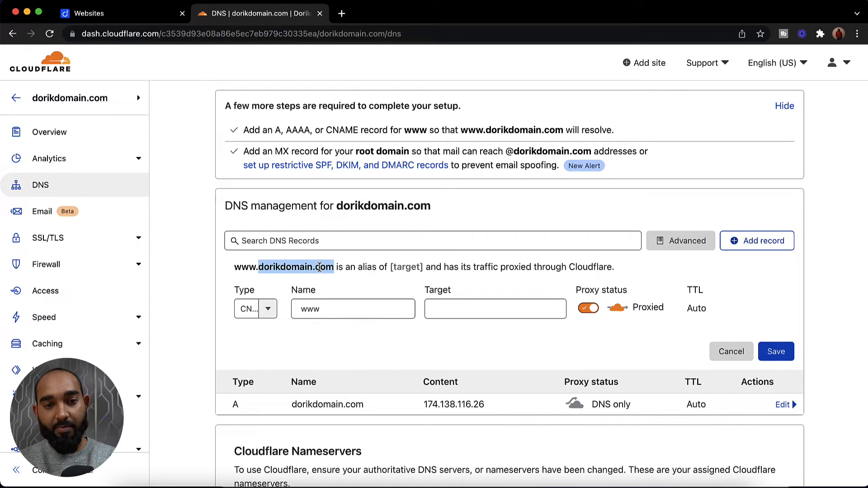
pyautogui.moveTo(412, 299)
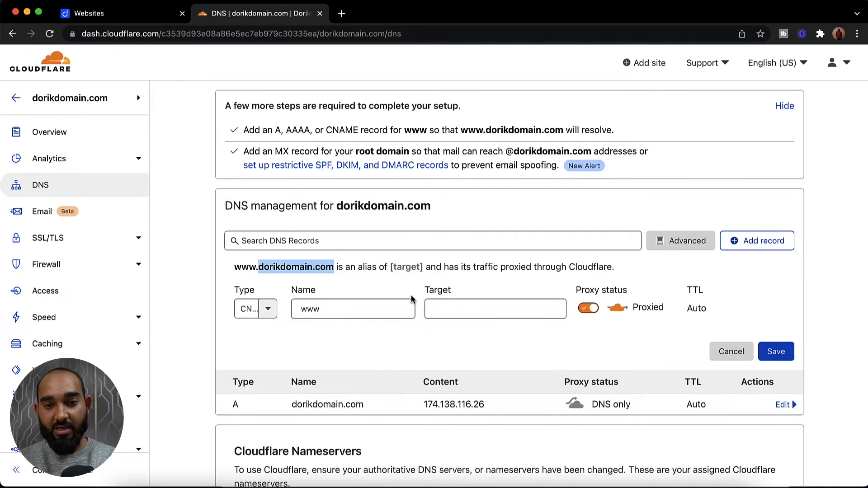
pyautogui.write('dorikdomain.com')
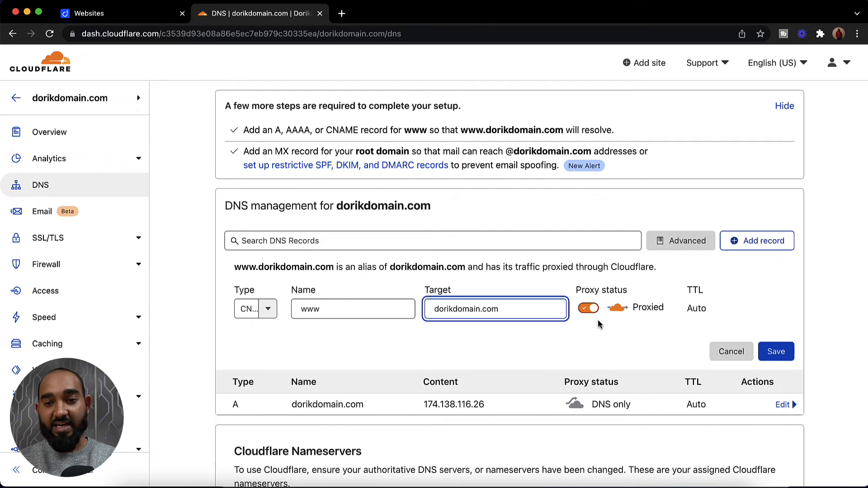
pyautogui.click(588, 309)
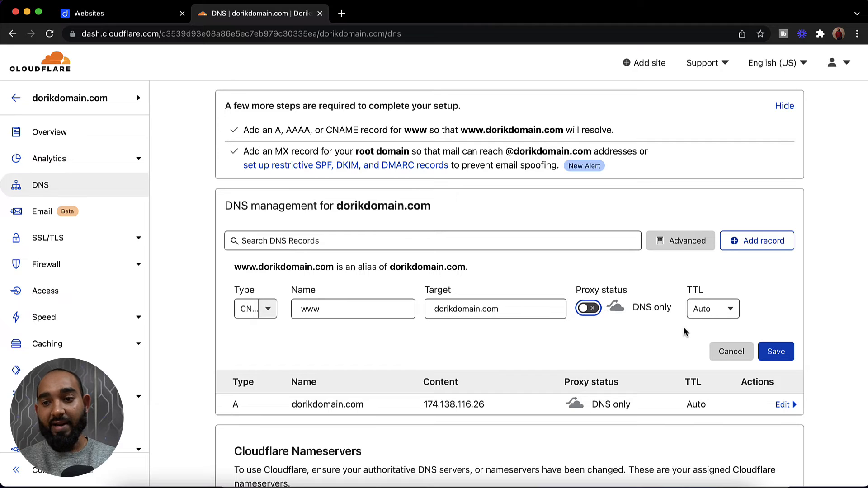
pyautogui.click(776, 352)
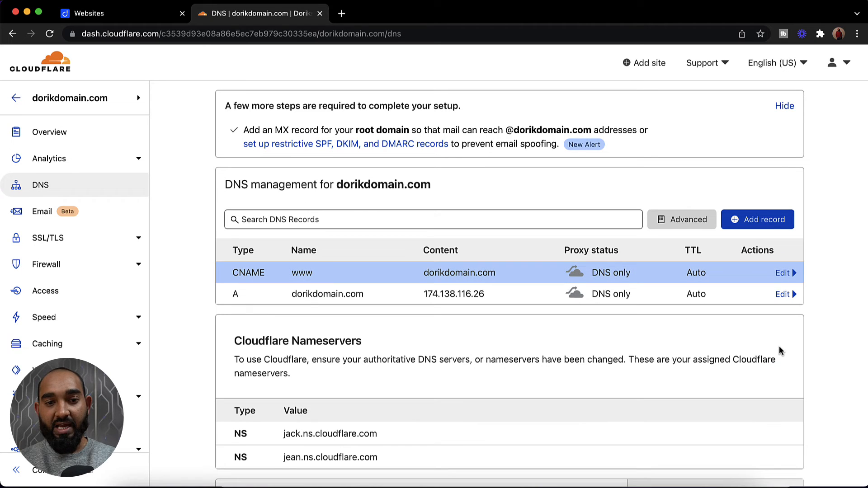
pyautogui.moveTo(135, 23)
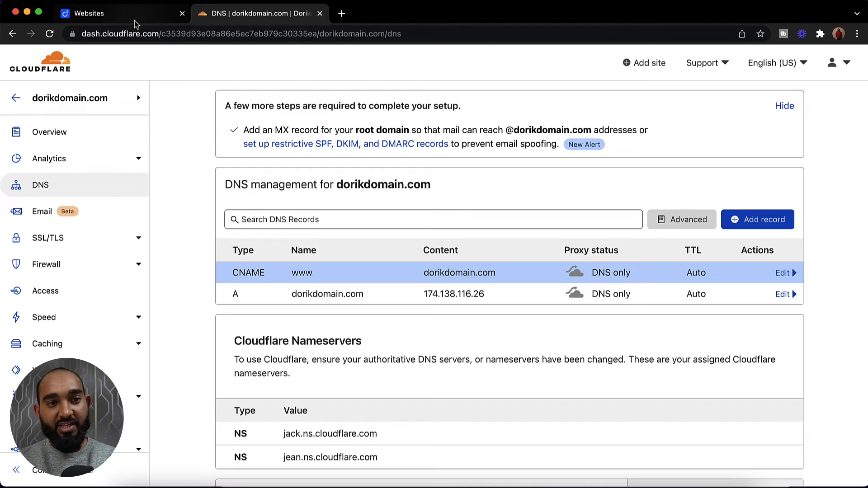
# Enter dorikdomain.com as ServiceX's custom domain in Dorik and save changes
pyautogui.click(88, 13)
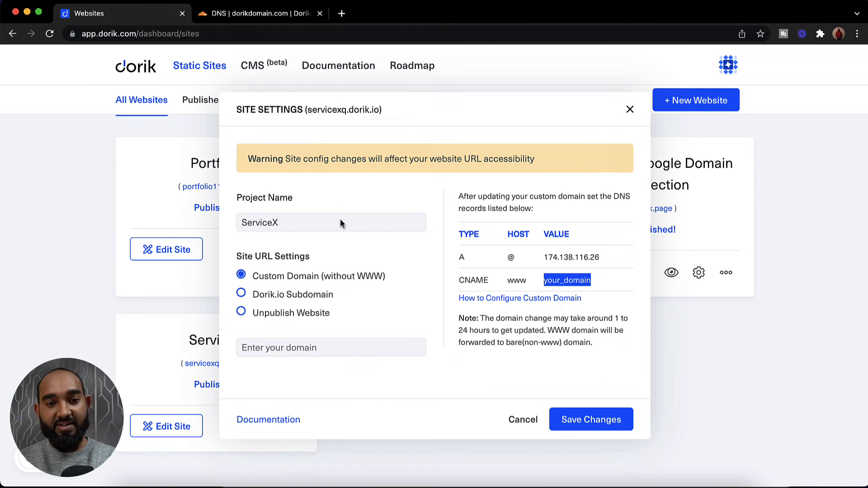
pyautogui.write('dorikdomain.com')
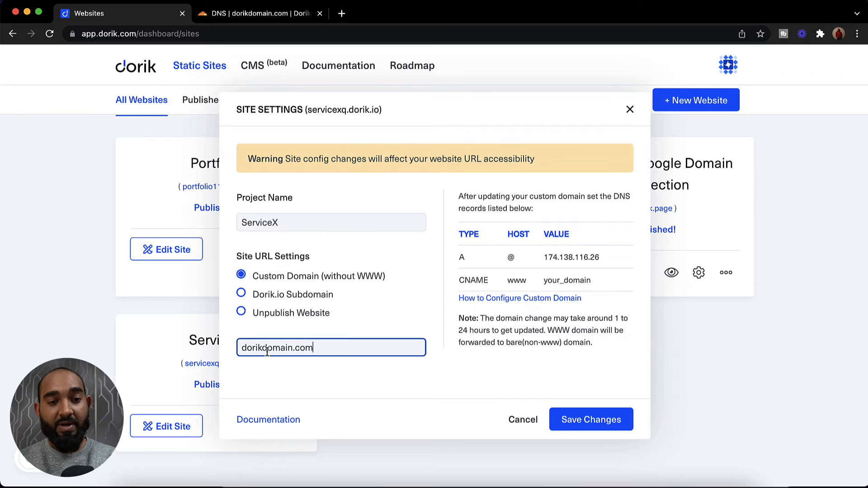
pyautogui.click(590, 419)
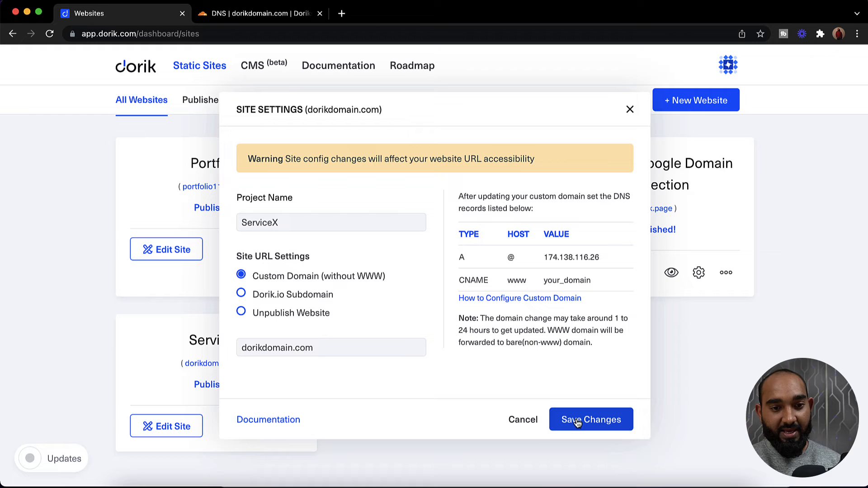
pyautogui.click(590, 419)
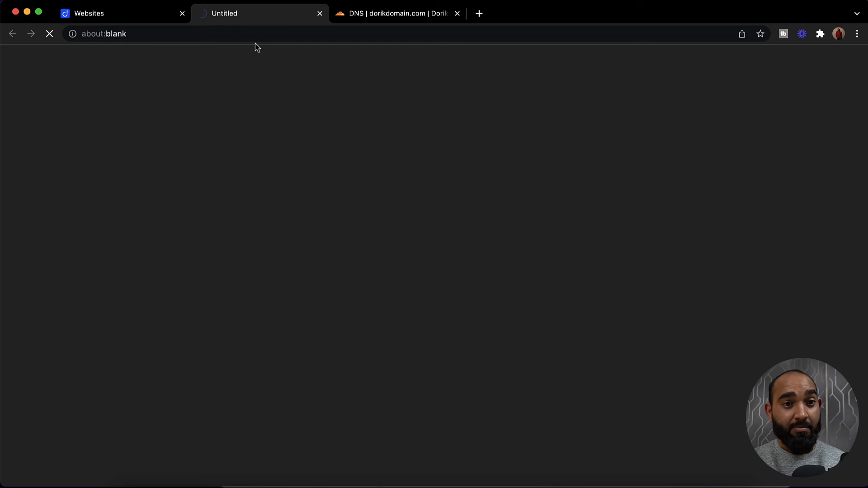
# Switch back to the Cloudflare DNS records tab for dorikdomain.com
pyautogui.click(396, 13)
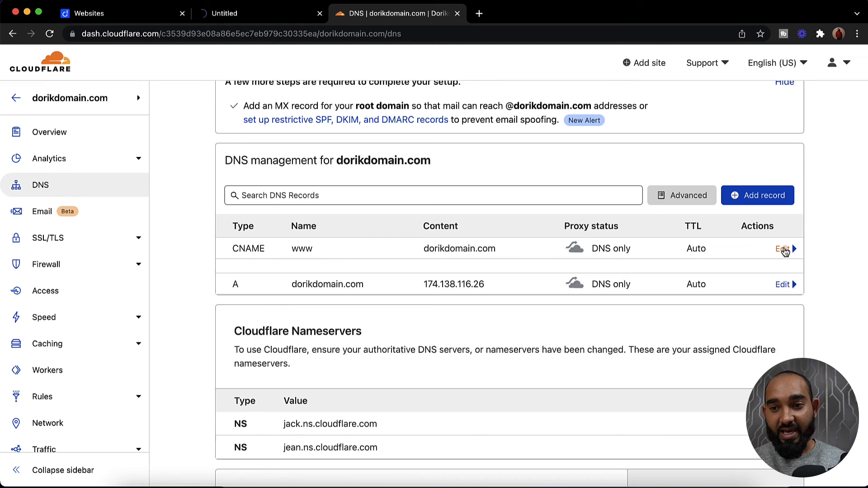
# Edit the www CNAME and root A records of dorikdomain.com, switching proxy status to Proxied
pyautogui.click(782, 248)
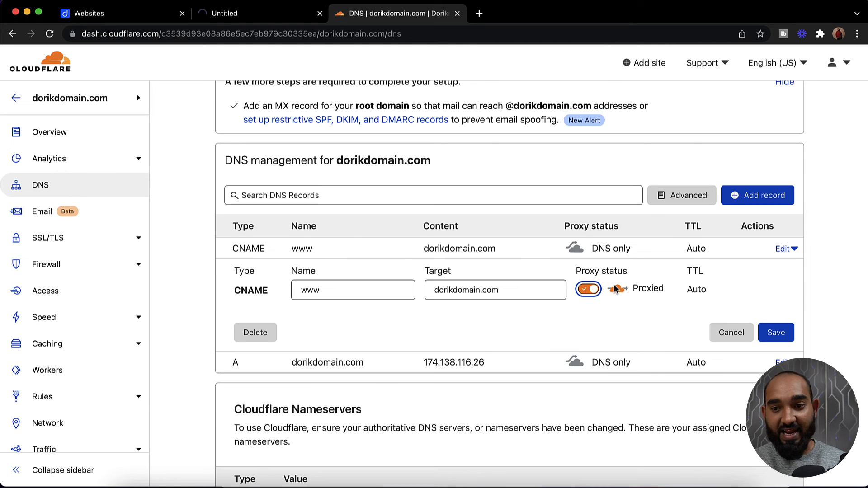
pyautogui.scroll(-3)
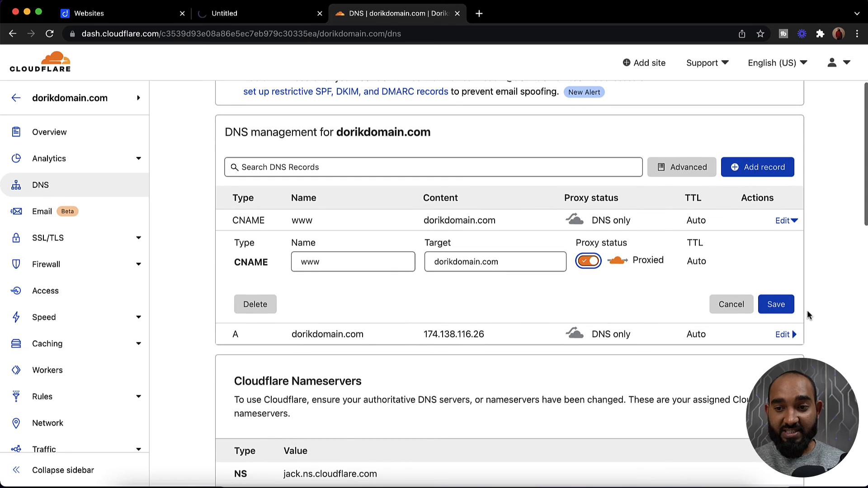
pyautogui.click(783, 333)
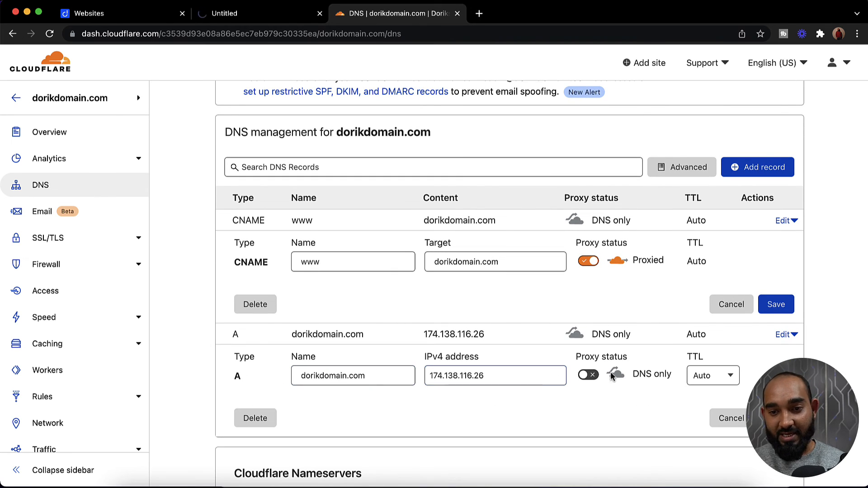
pyautogui.click(588, 375)
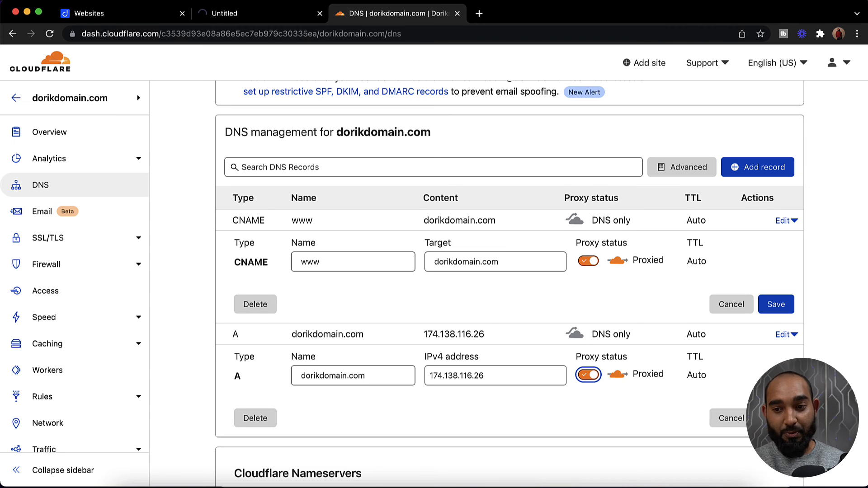